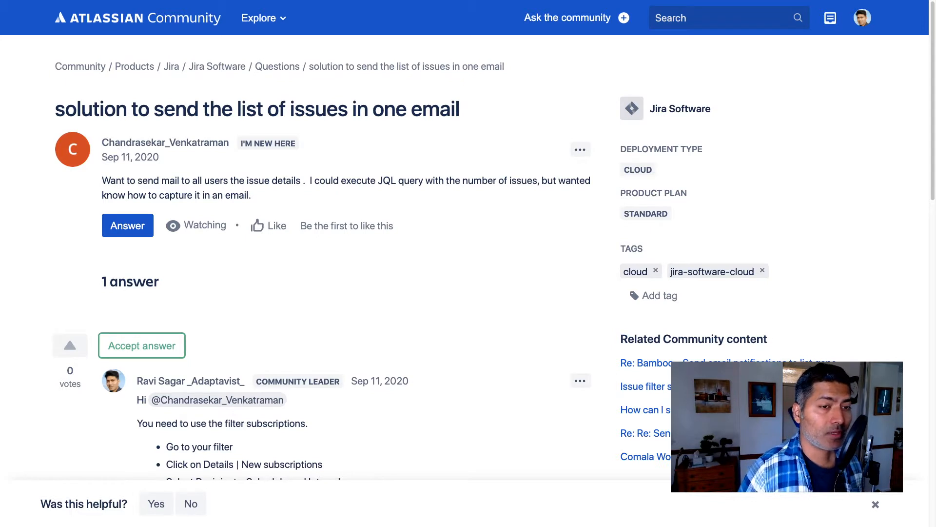
mouse_move(373, 411)
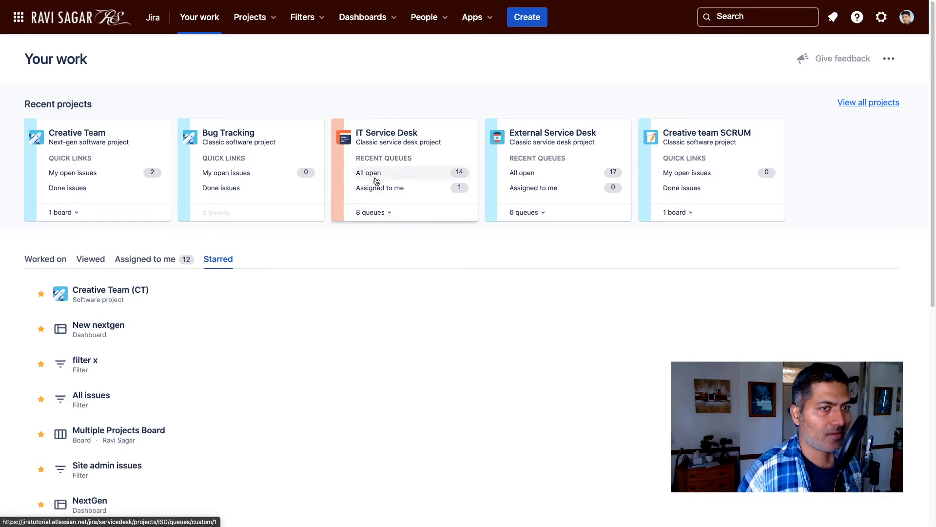
mouse_move(364, 137)
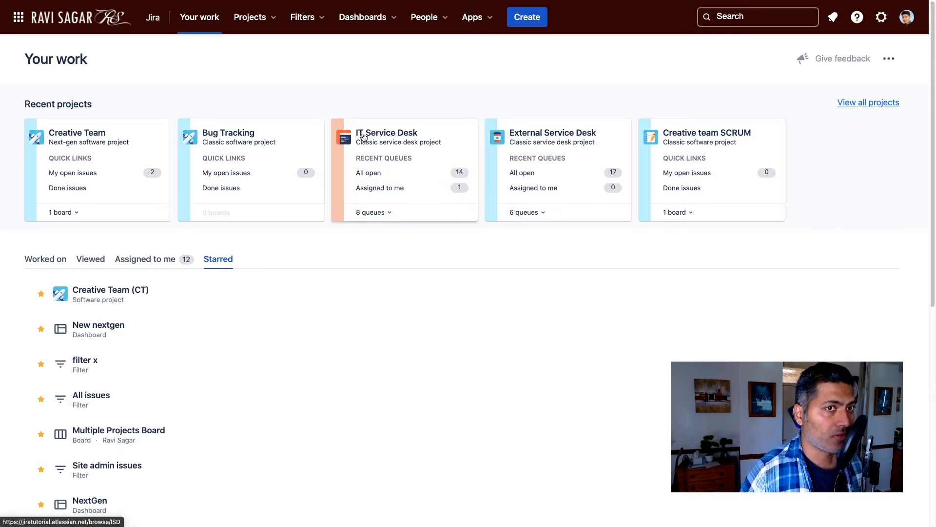
Open the starred 'Next Gen projects' saved filter from the Filters page, listing 95 issues
click(302, 18)
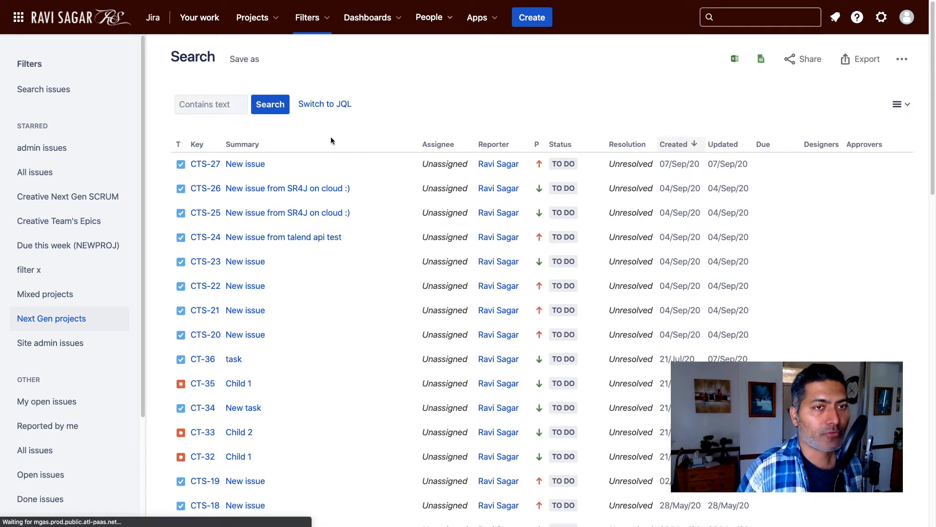
click(51, 318)
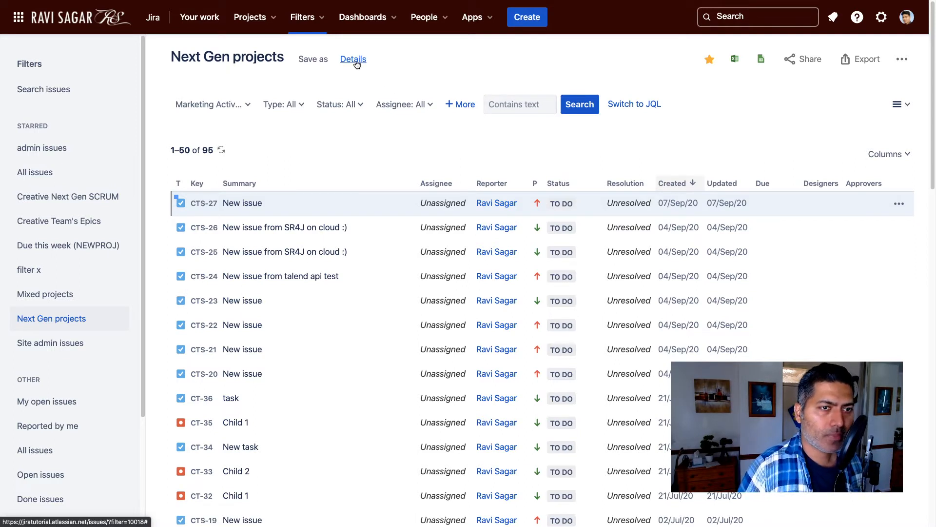
mouse_move(353, 61)
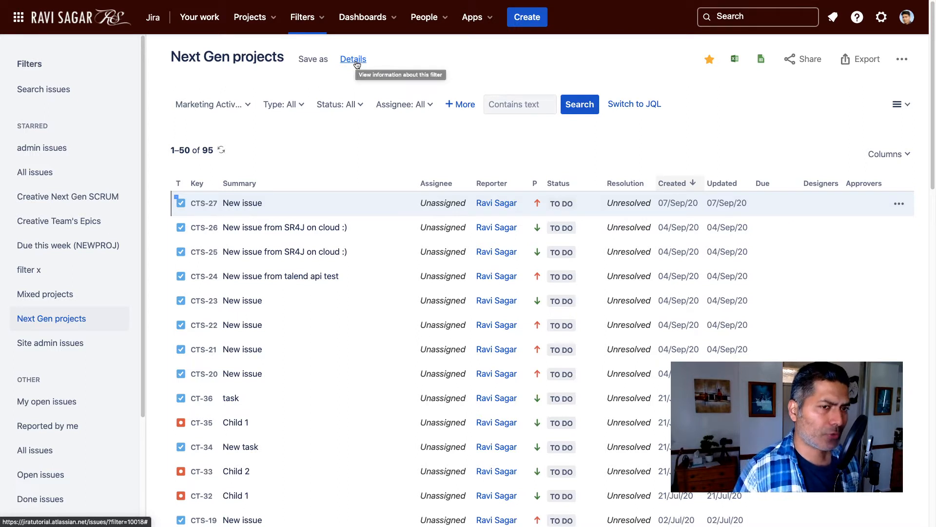
Start a new subscription from the filter's Details panel, opening the Filter Subscription form
click(352, 59)
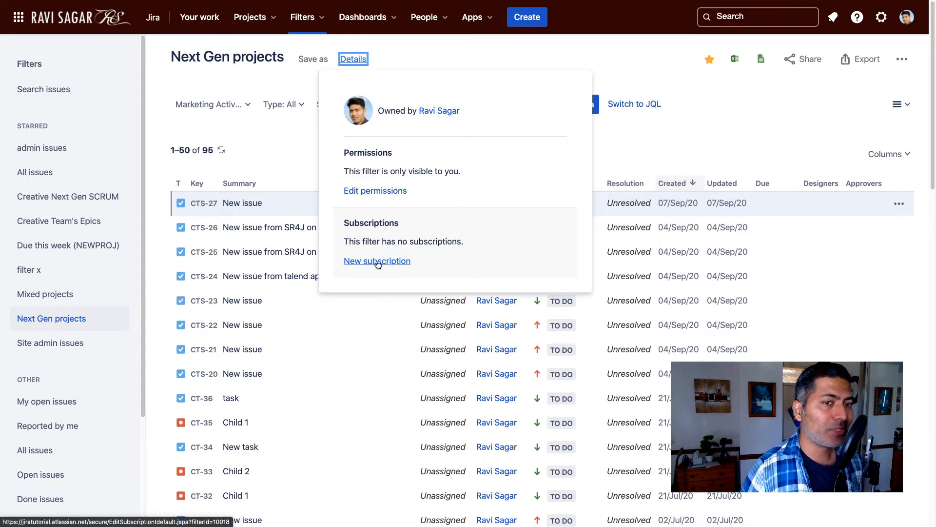
click(377, 262)
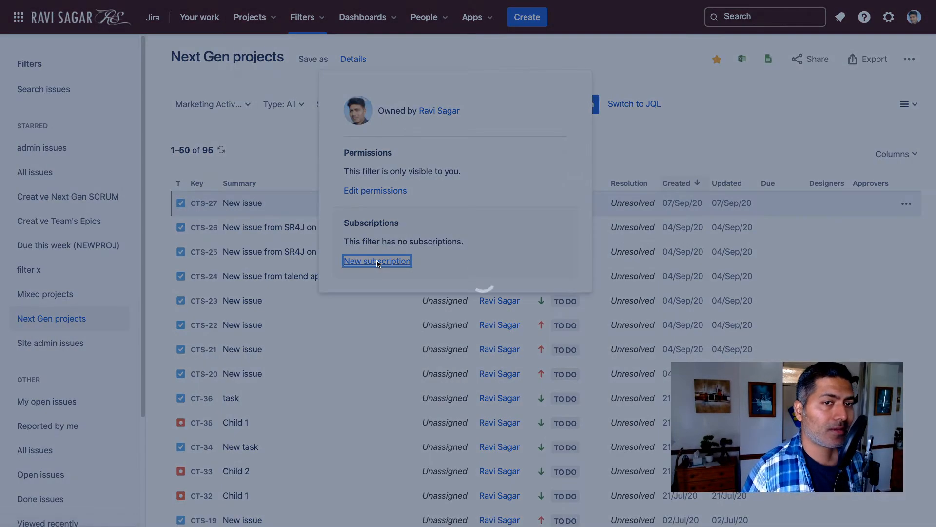
click(376, 262)
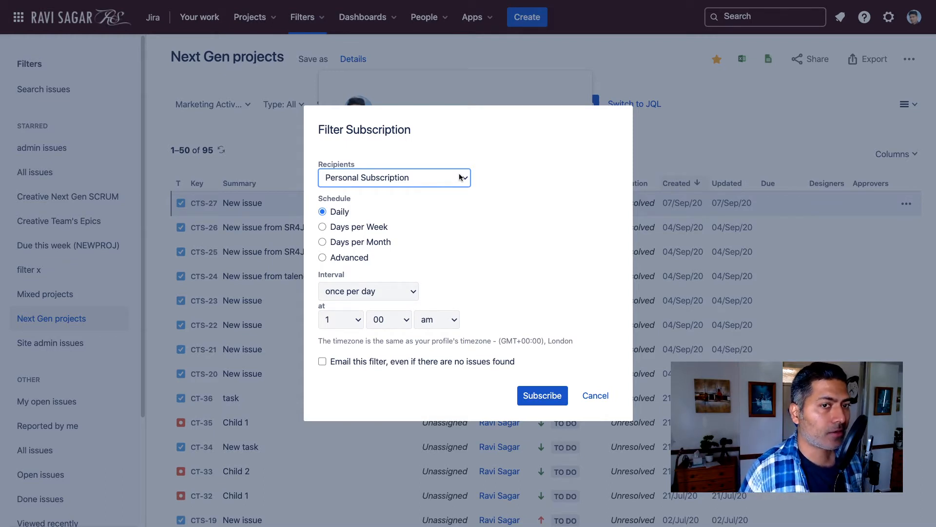
Set the subscription recipients to the jira-core-users group
click(394, 177)
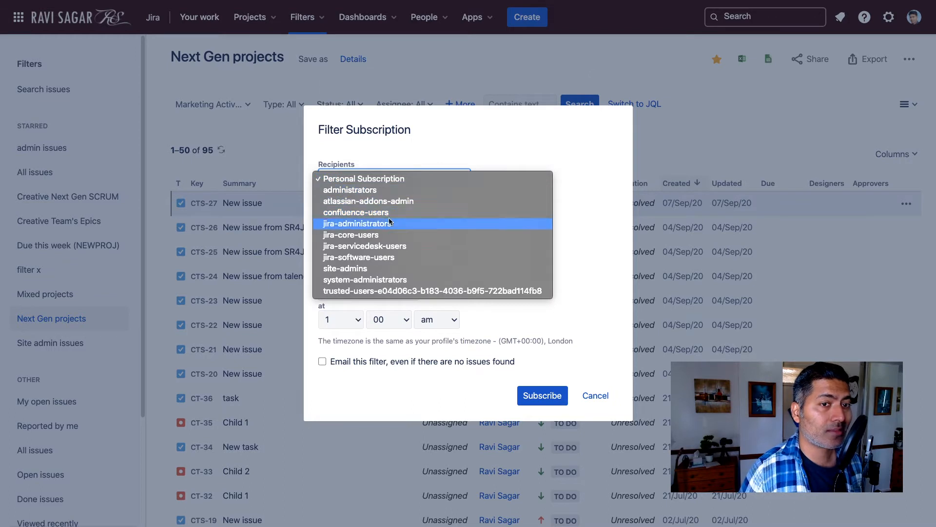
mouse_move(374, 279)
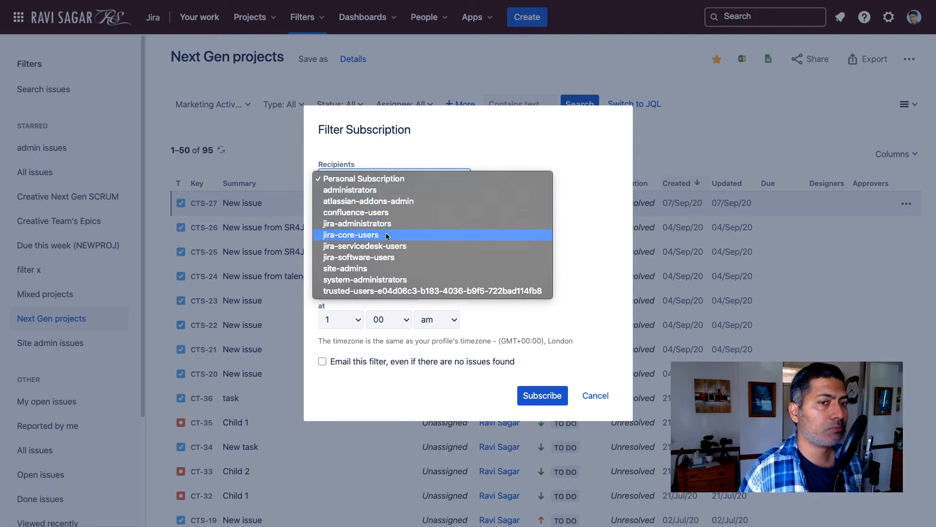
click(350, 234)
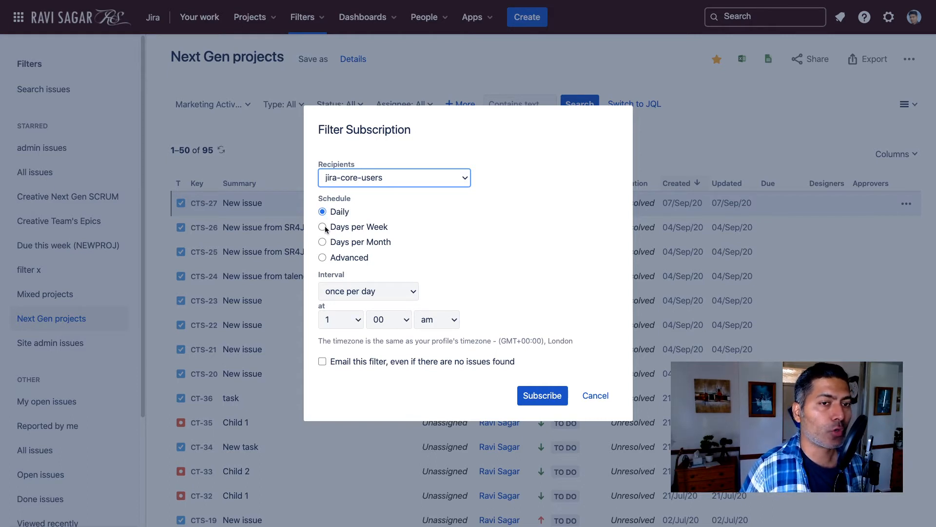
Schedule the jira-core-users subscription for Monday and Tuesday at 9:00 am and subscribe
click(322, 226)
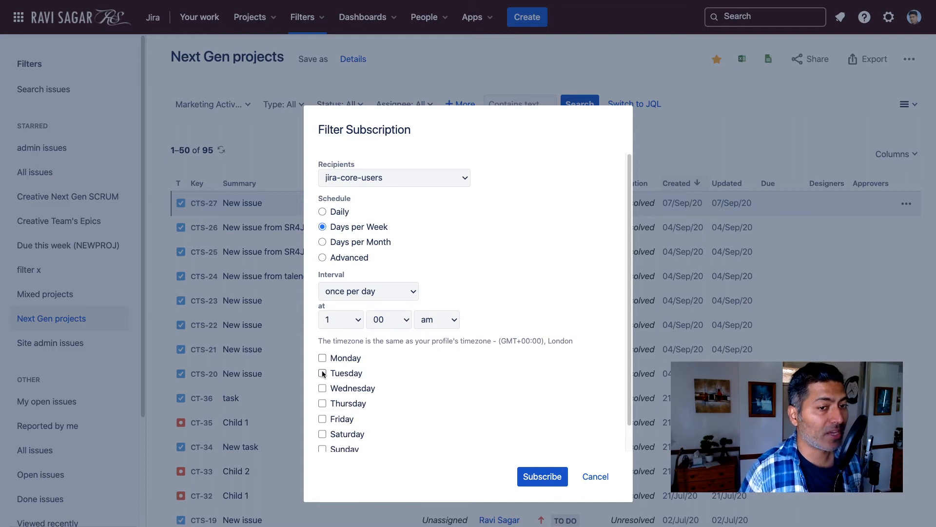
click(322, 373)
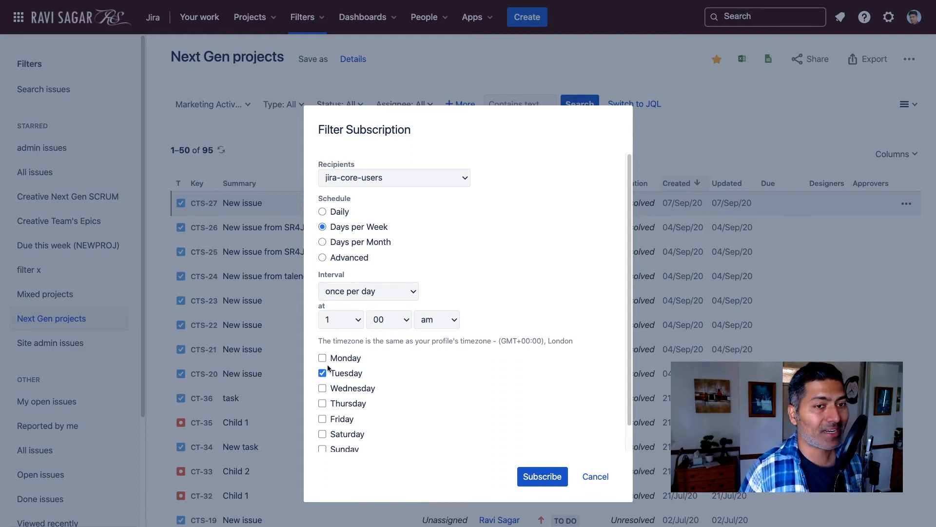
click(368, 291)
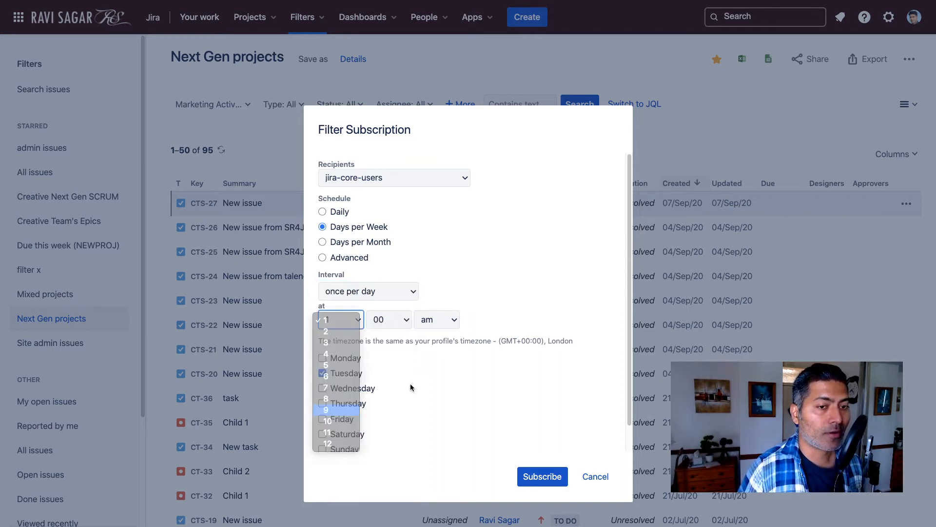
click(326, 410)
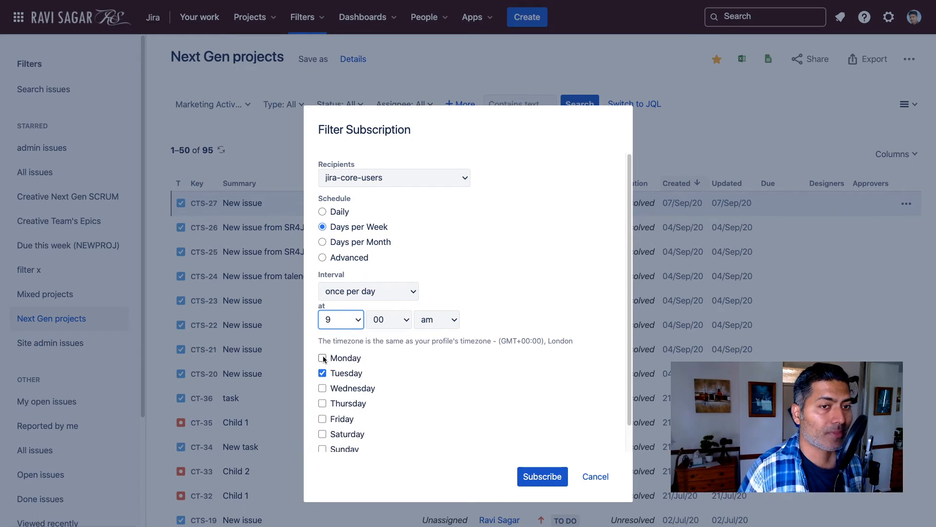
click(322, 257)
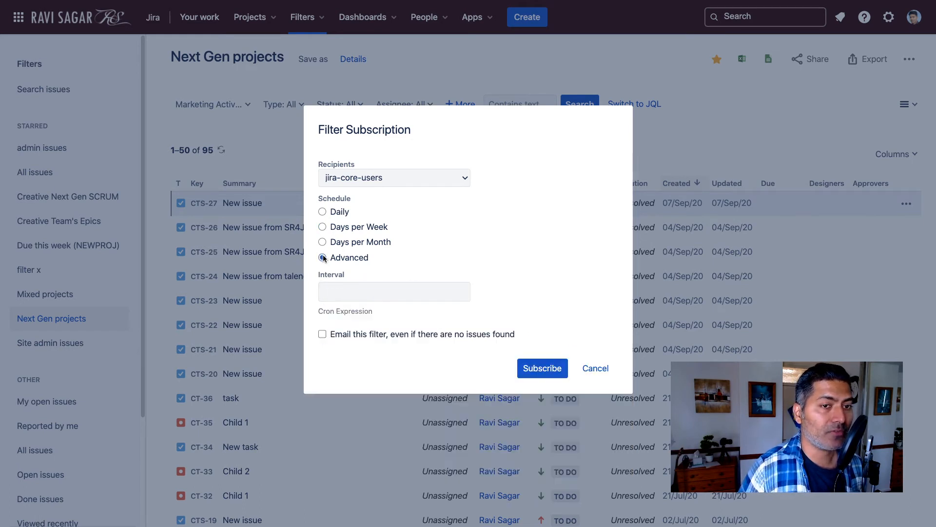
click(322, 257)
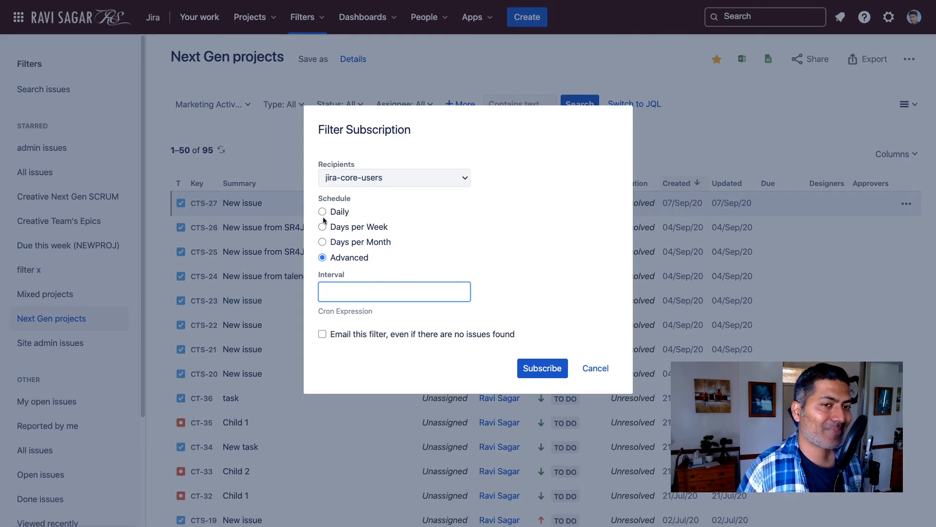
click(322, 226)
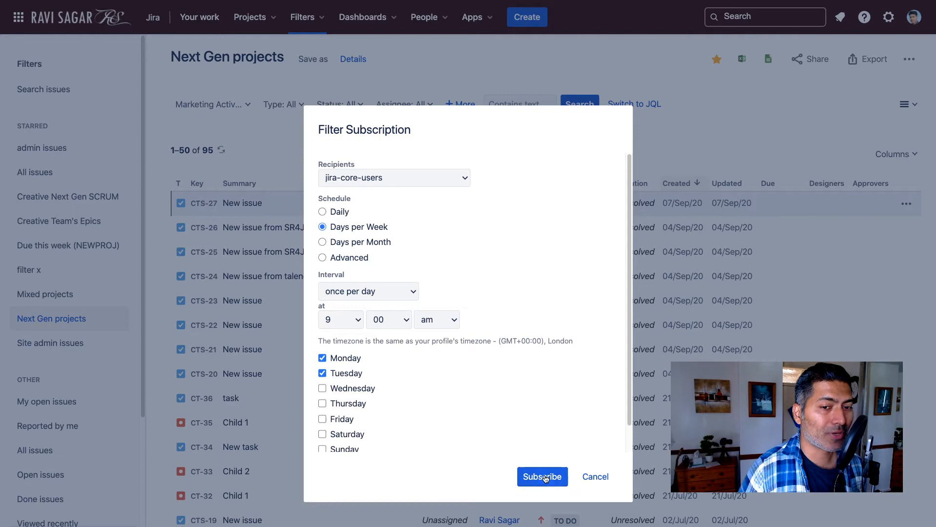
click(542, 476)
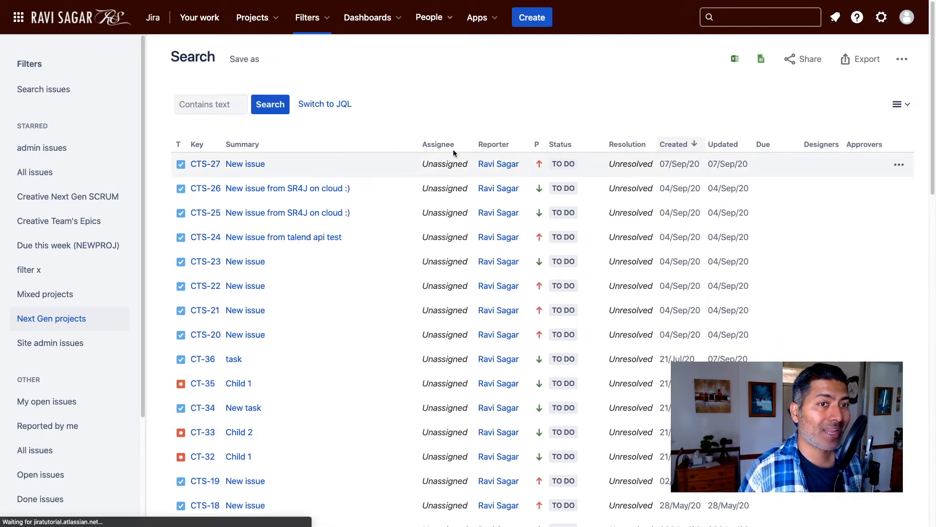
Add a second personal subscription emailed daily at 3:00 am via Details > New subscription
click(51, 318)
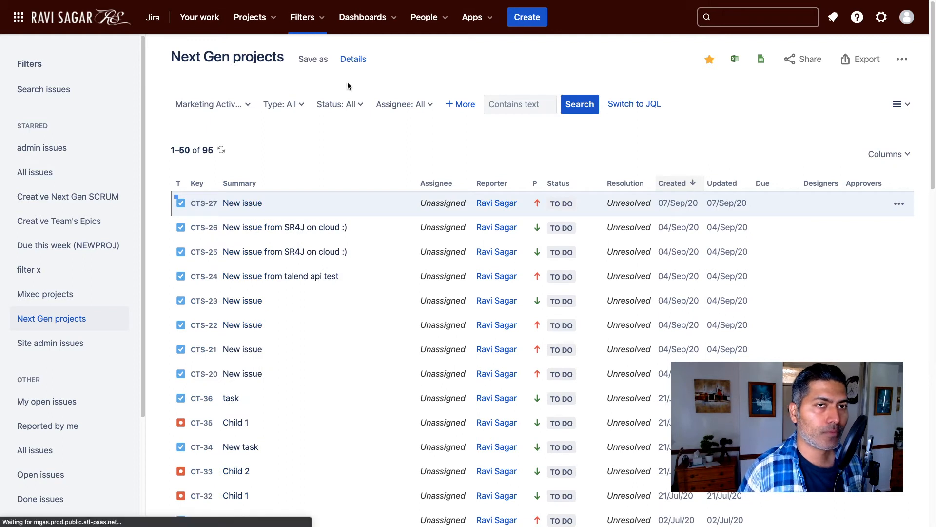
click(353, 59)
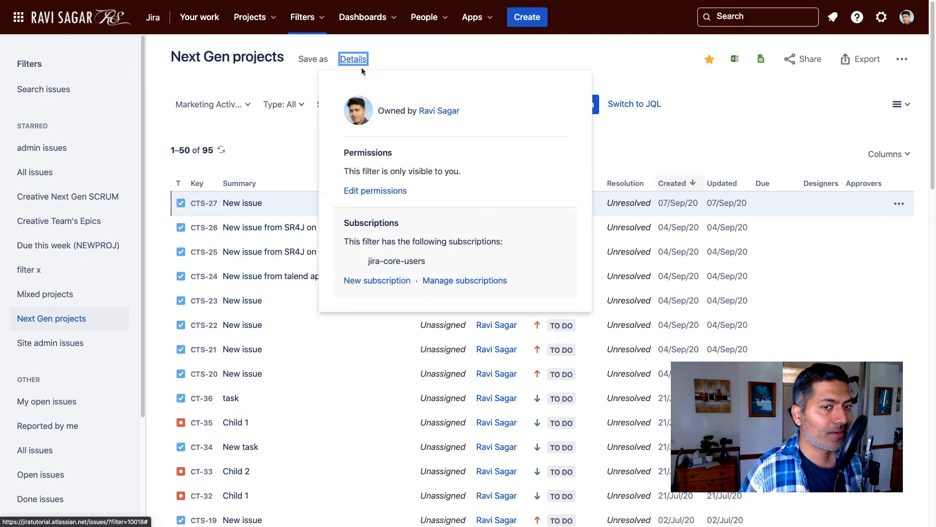
mouse_move(398, 281)
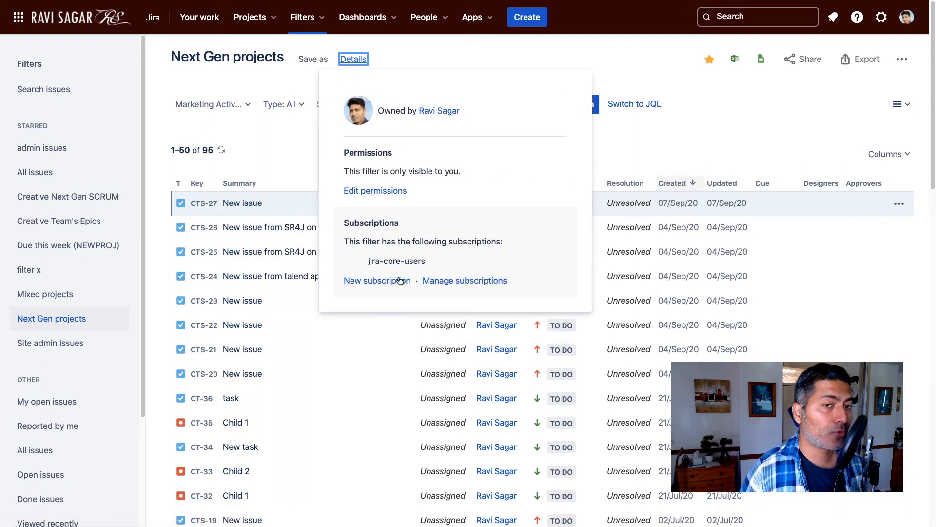
click(377, 281)
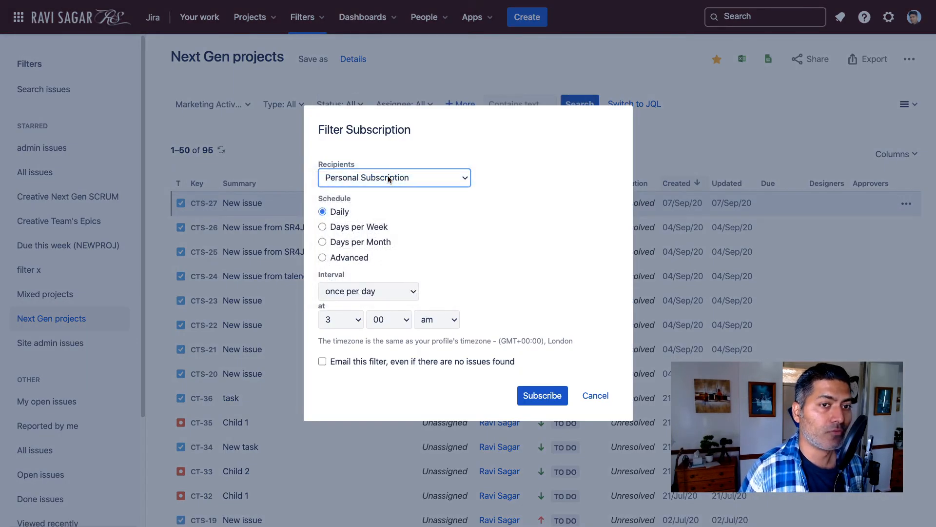
click(542, 396)
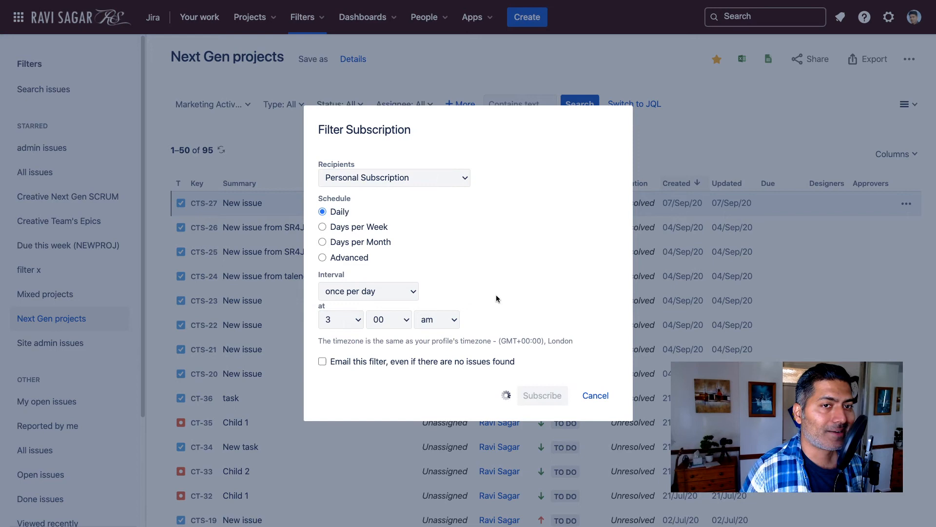
click(595, 396)
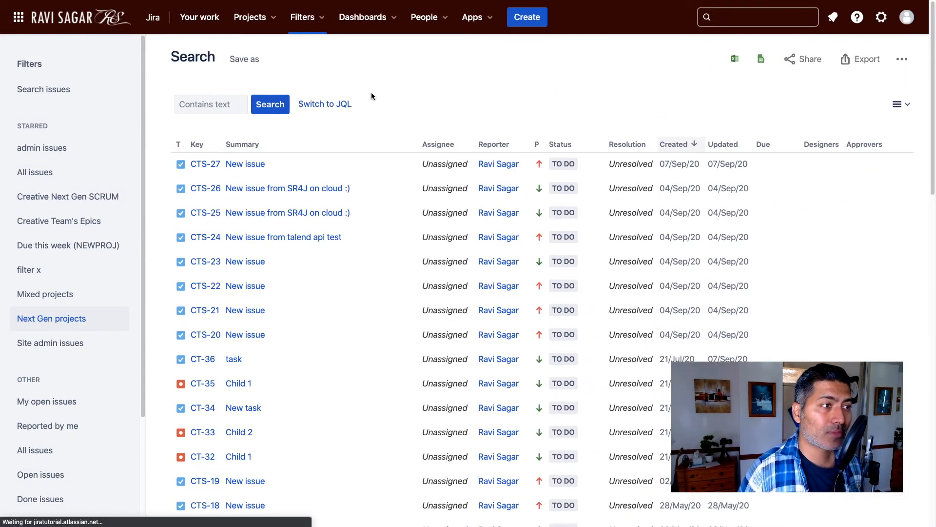
Open Manage subscriptions from Details, listing the weekly jira-core-users and daily personal subscriptions
click(51, 318)
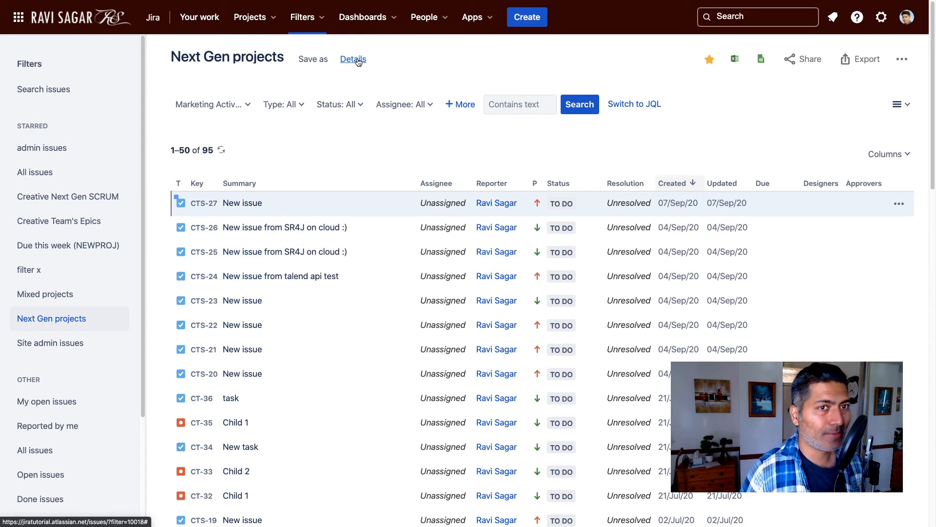
click(353, 58)
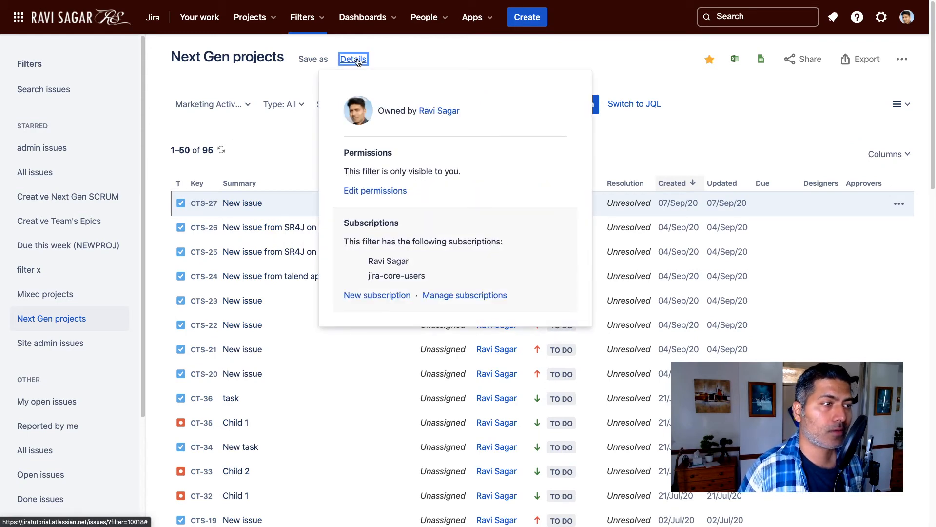
mouse_move(476, 282)
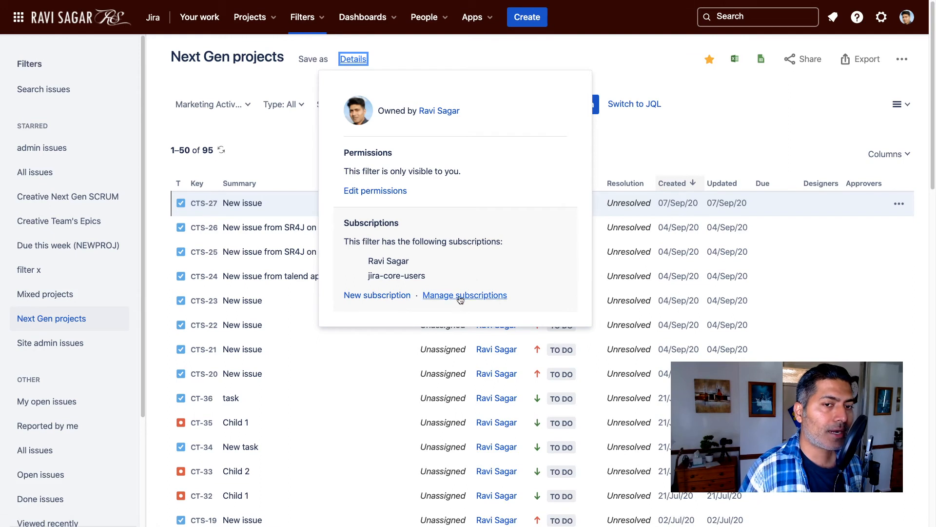
click(464, 295)
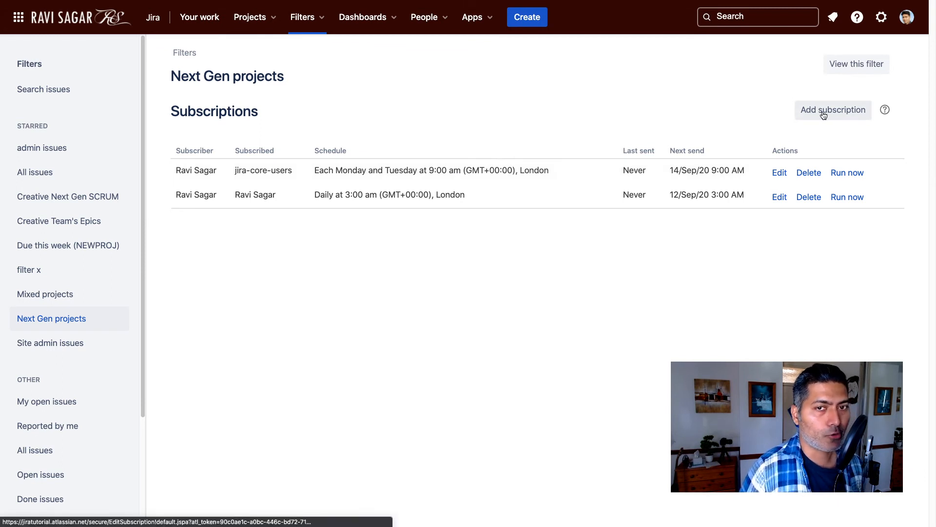
mouse_move(223, 179)
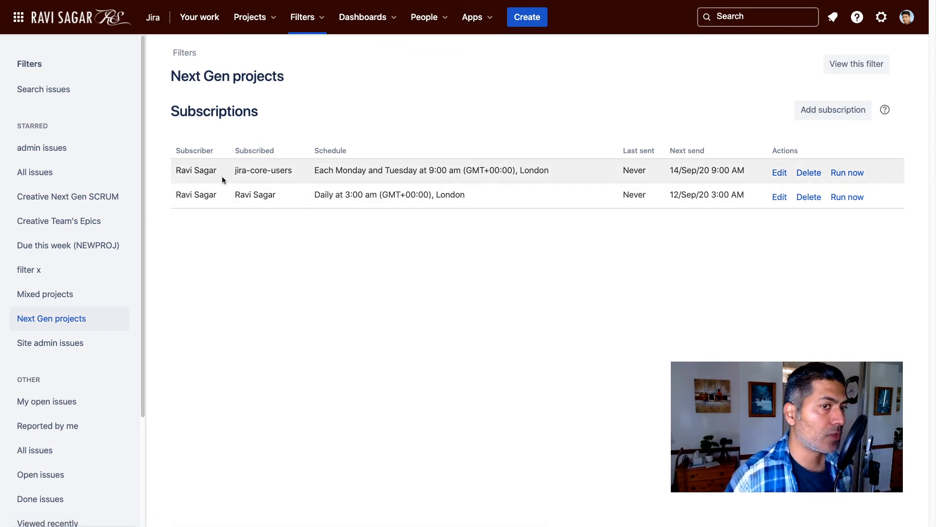